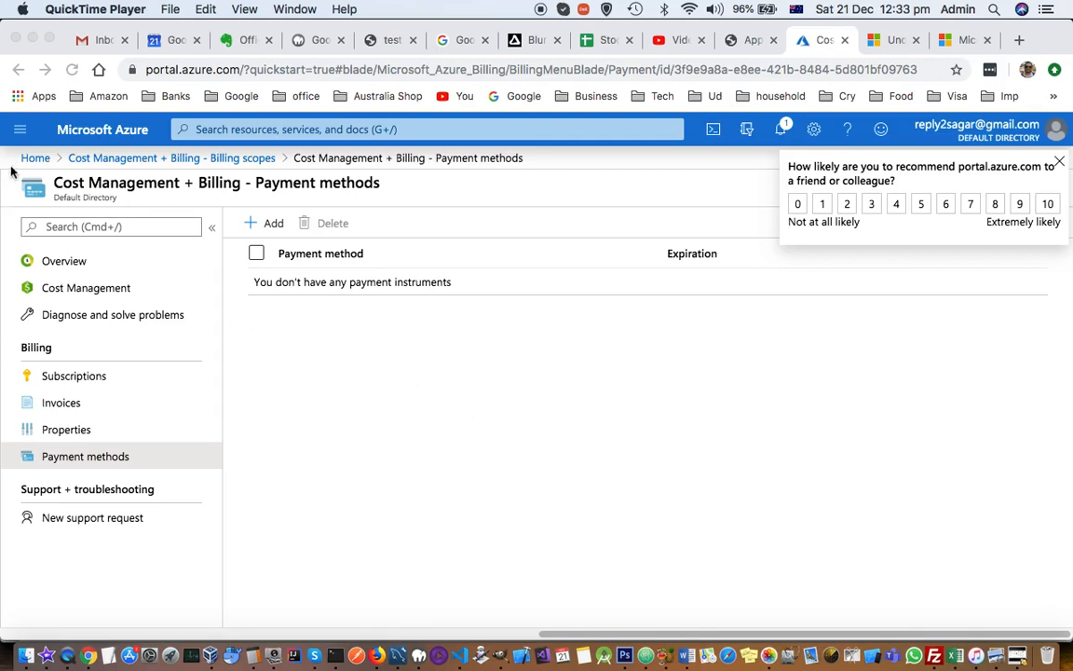
pyautogui.moveTo(35, 158)
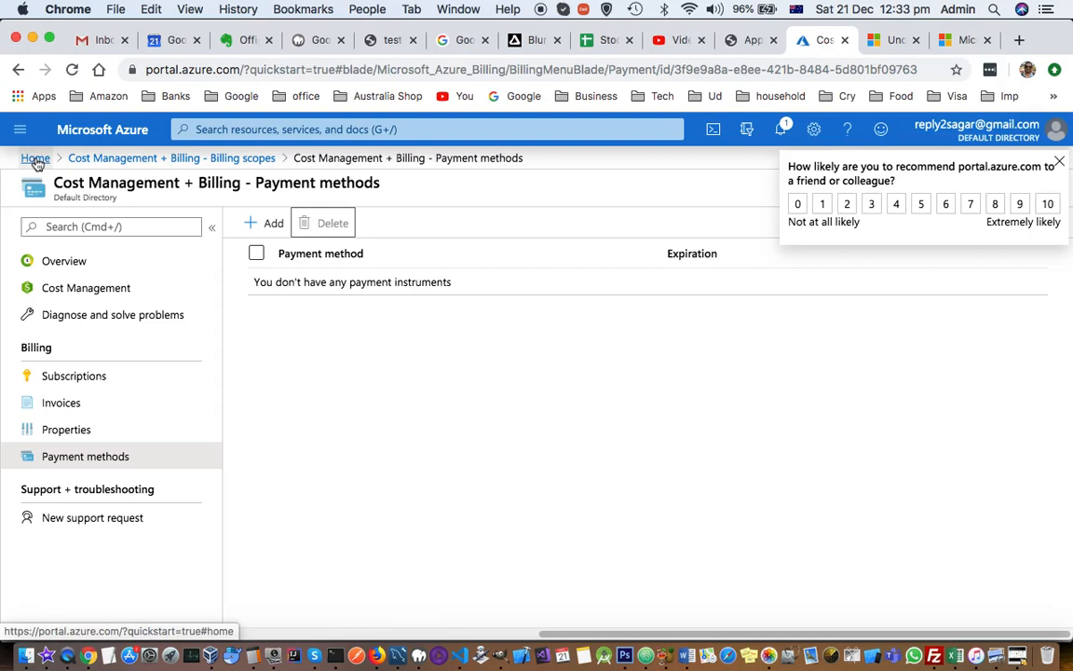
# Return to the Azure portal Home page from the breadcrumb
pyautogui.click(36, 157)
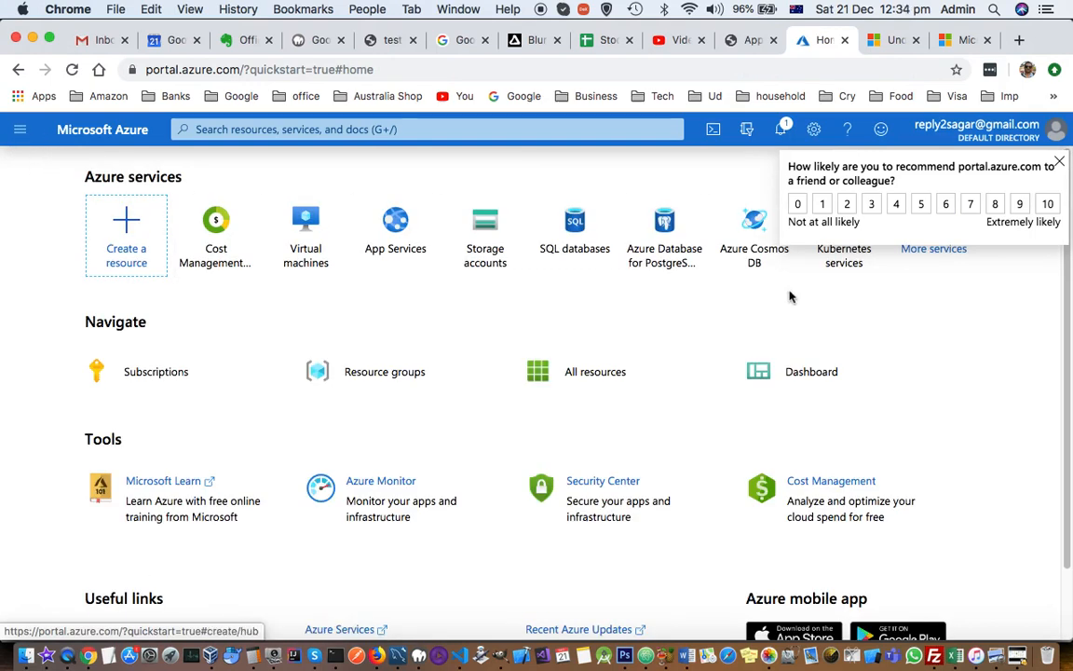
pyautogui.moveTo(20, 130)
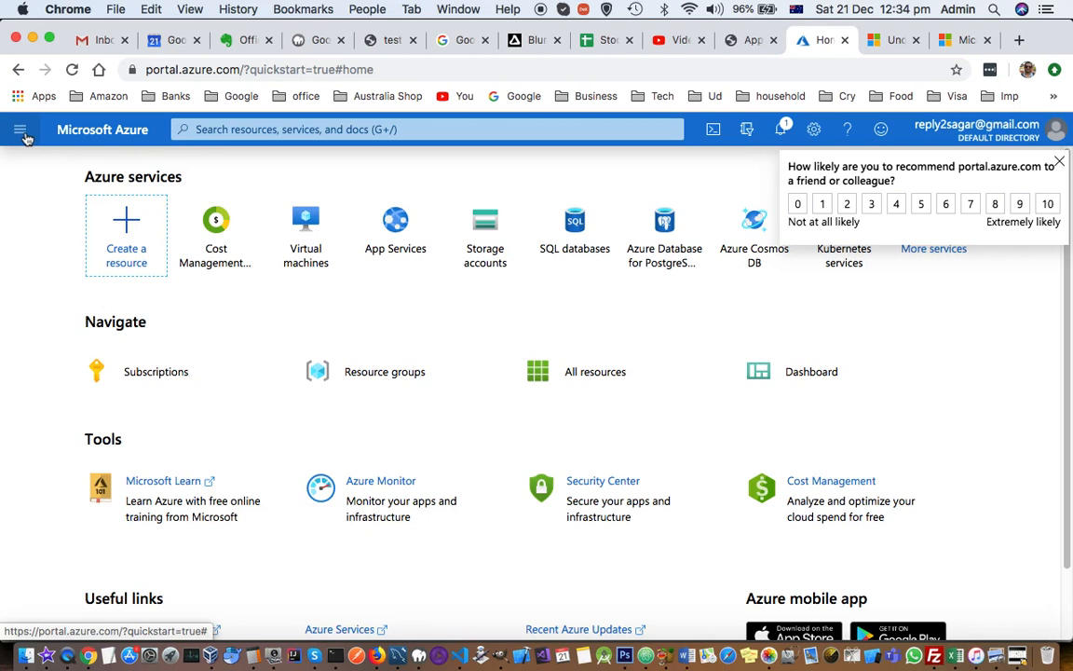
# Go to Cost Management + Billing from the portal menu and show Payment methods
pyautogui.click(21, 129)
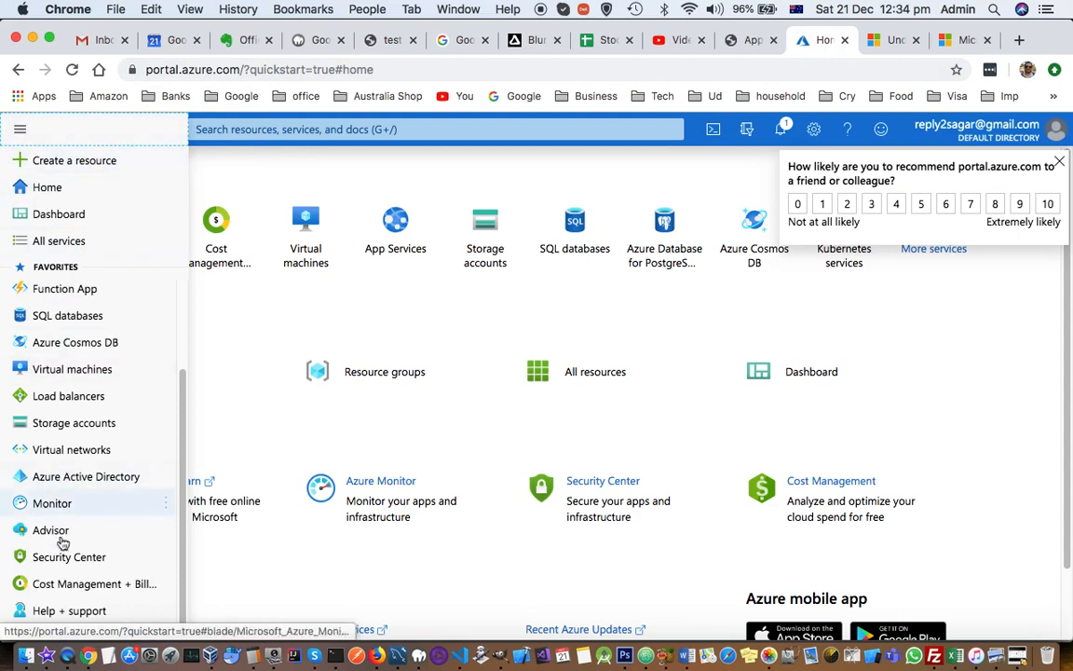
pyautogui.click(94, 583)
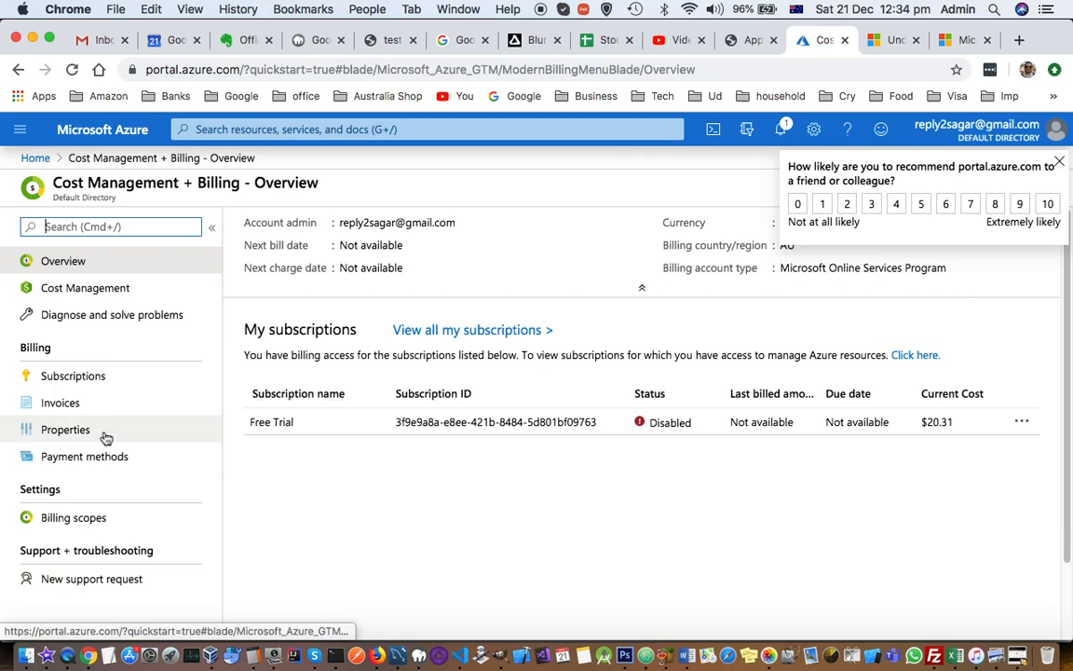
pyautogui.moveTo(78, 461)
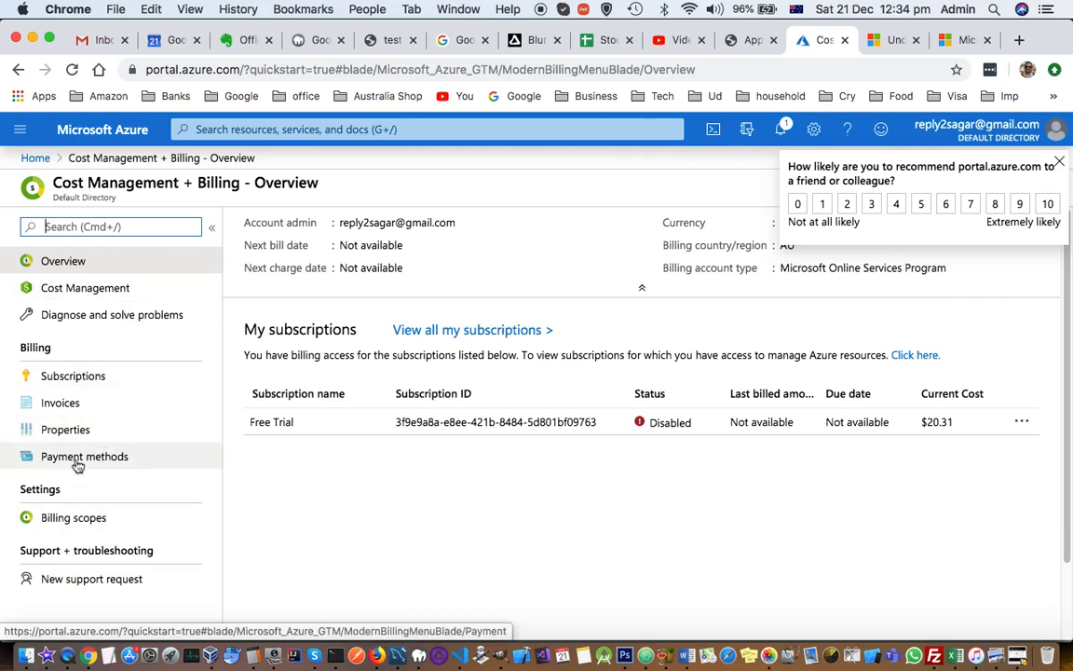
pyautogui.click(84, 455)
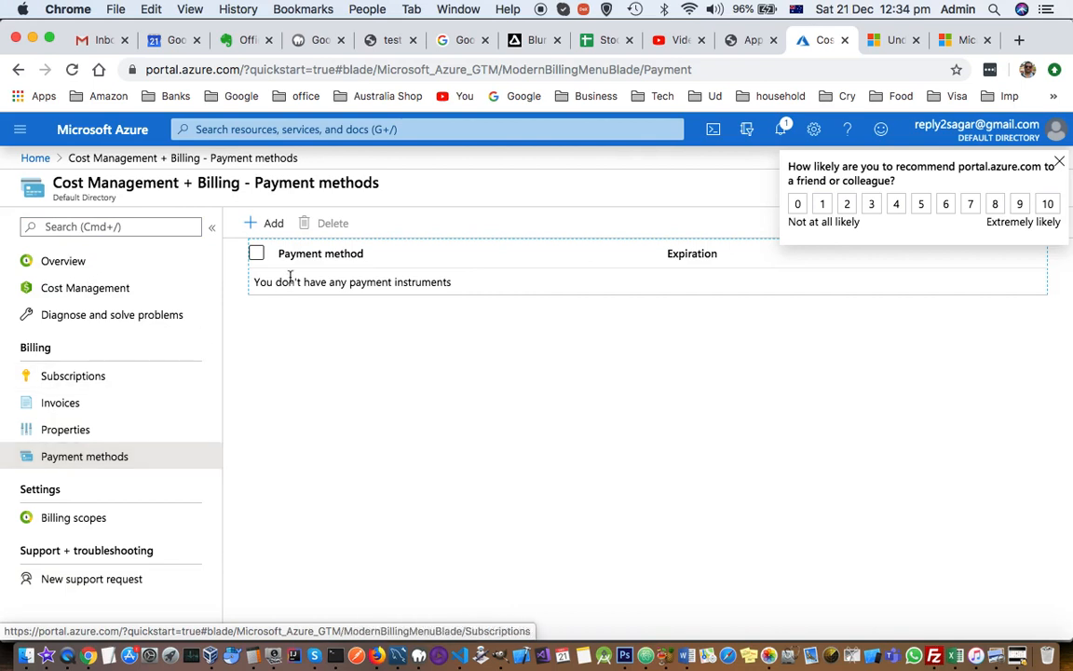
pyautogui.moveTo(680, 326)
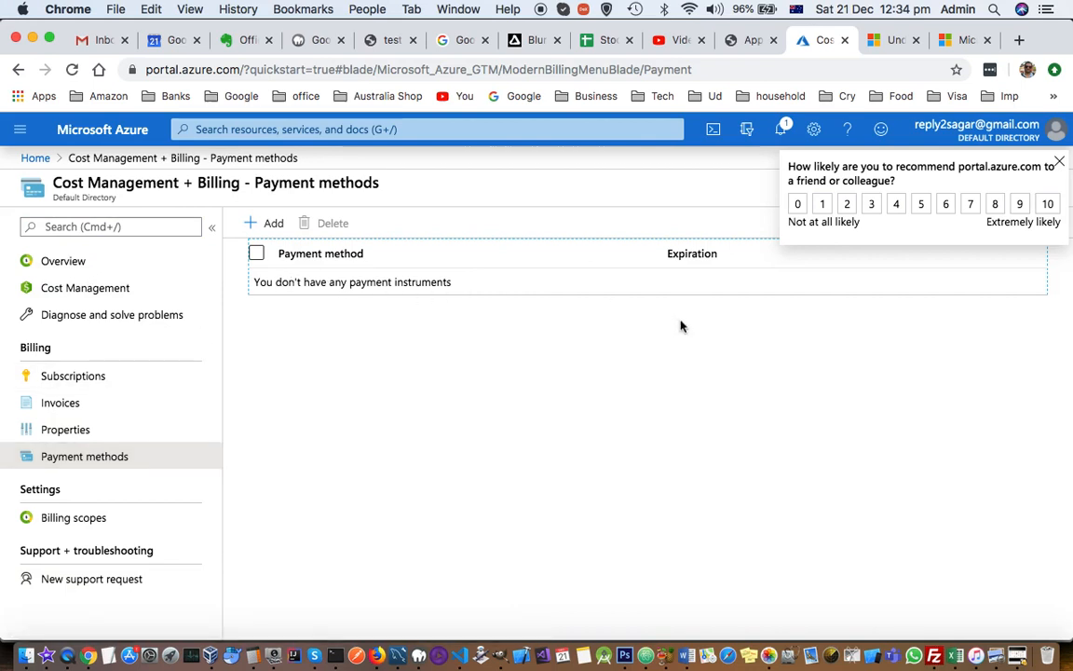
pyautogui.moveTo(286, 284)
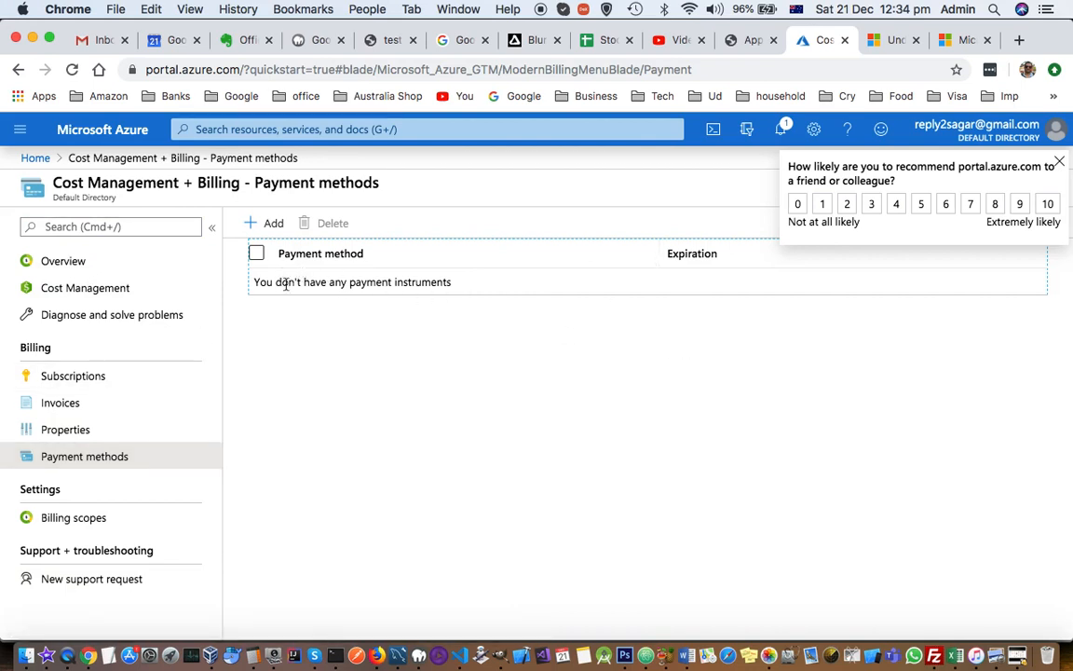
pyautogui.moveTo(731, 352)
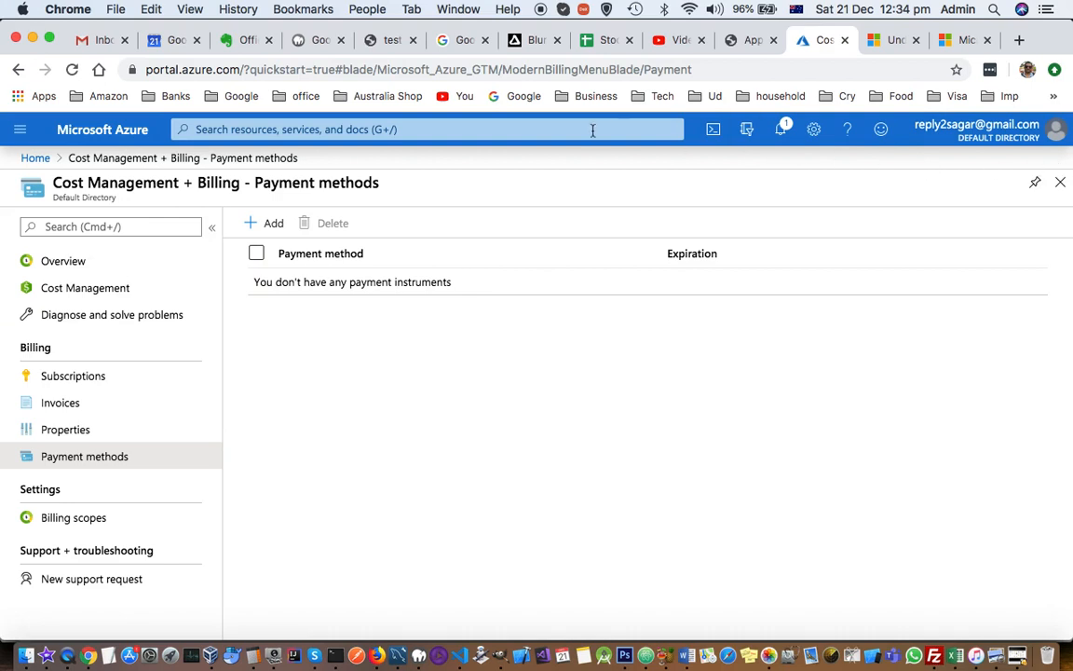
pyautogui.moveTo(999, 138)
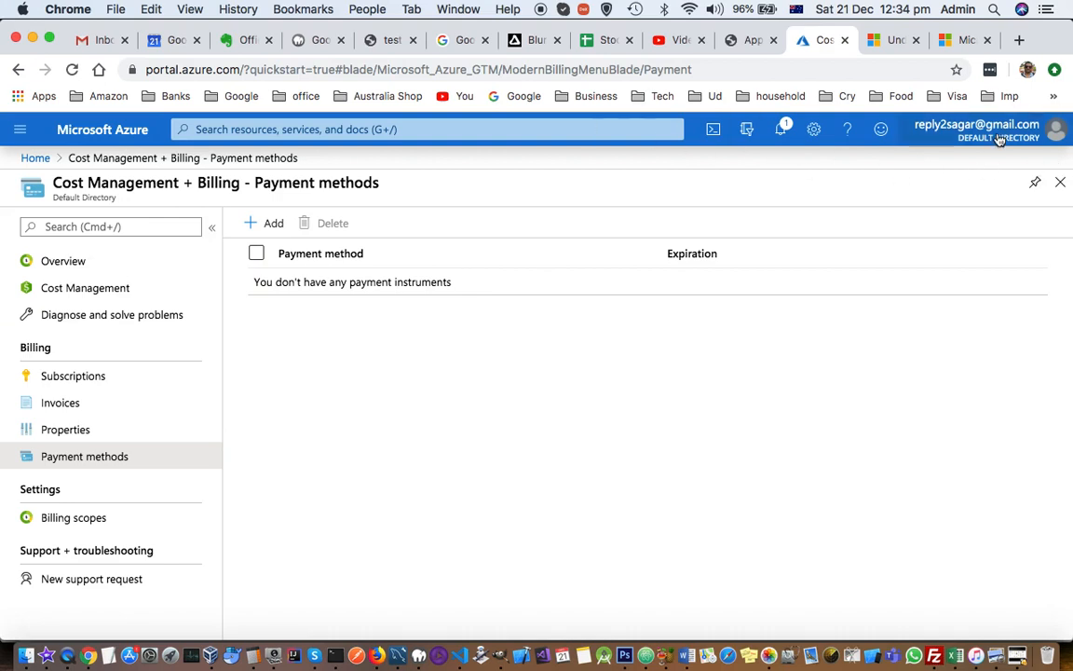
# Show the signed-in account panel with sign-out and directory-switch options
pyautogui.click(1055, 129)
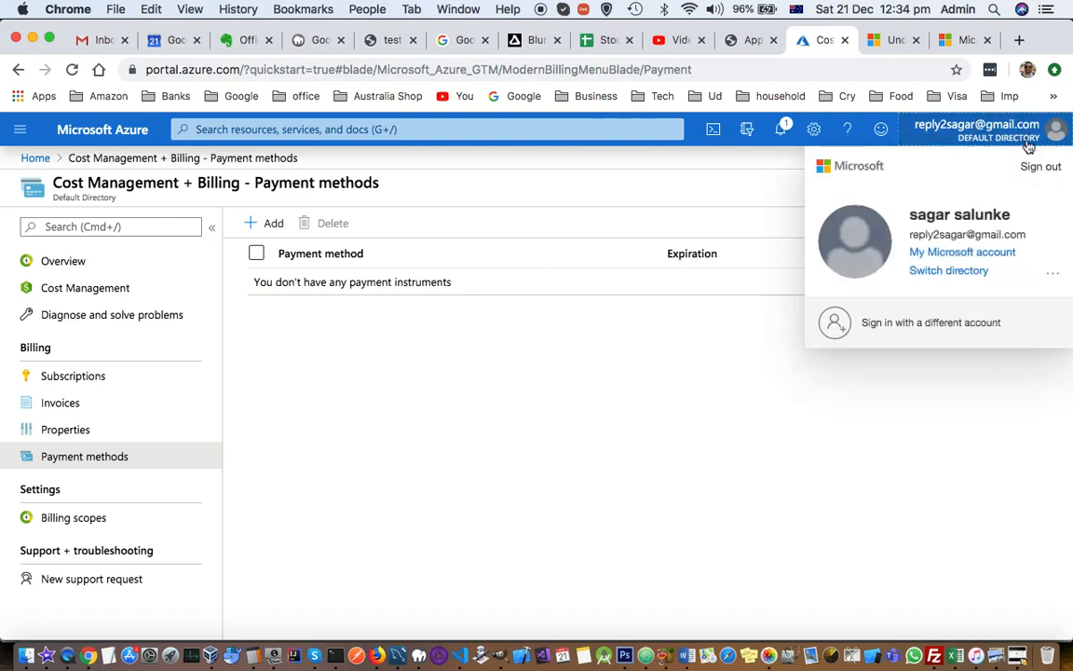
# Switch directory and list All Directories, showing Default Directory and softpost
pyautogui.click(948, 270)
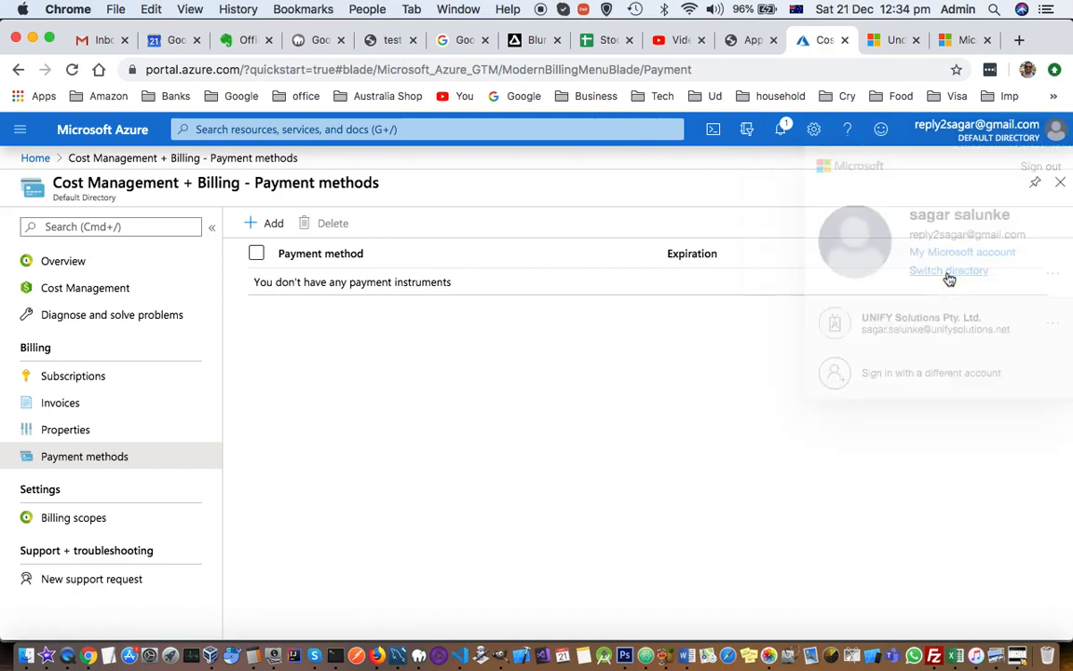
pyautogui.click(948, 270)
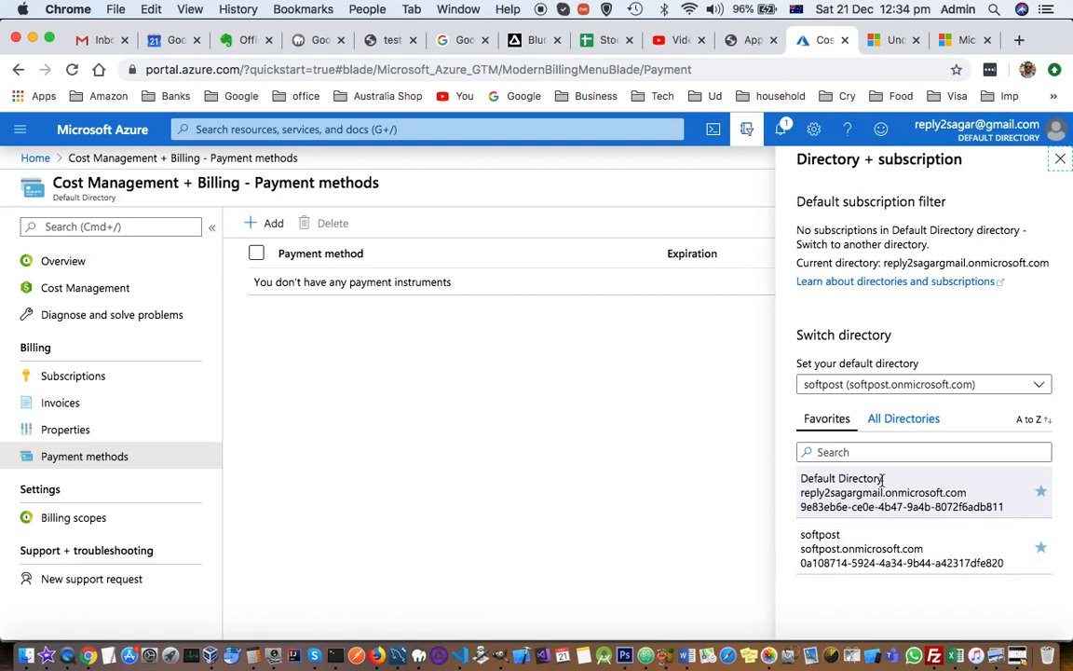
pyautogui.click(902, 418)
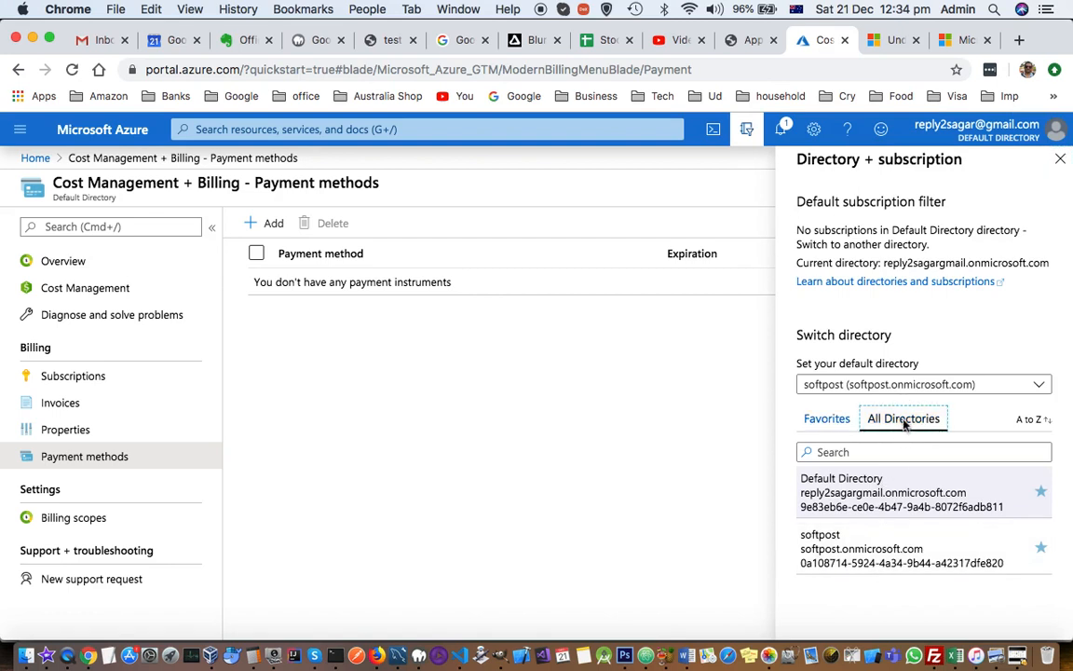
pyautogui.moveTo(912, 500)
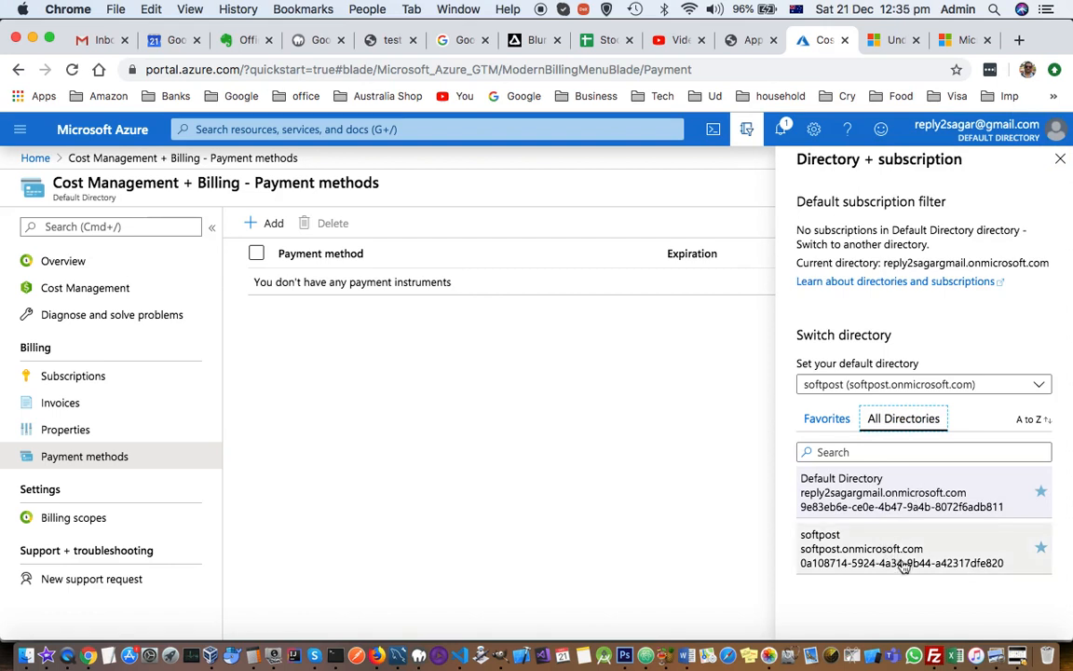
pyautogui.moveTo(889, 491)
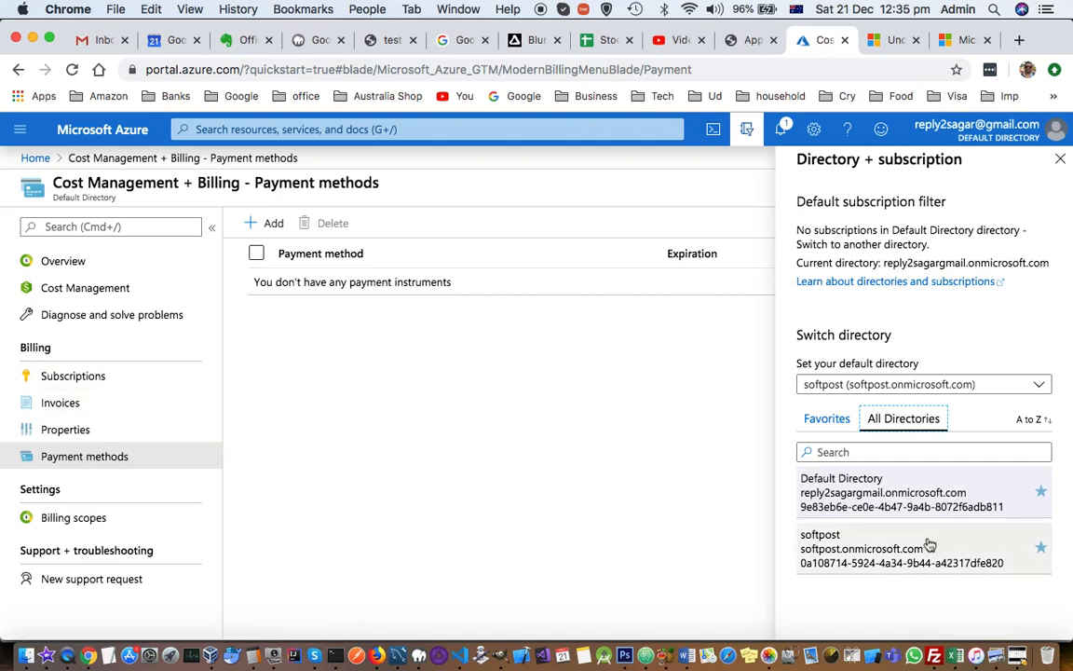
pyautogui.moveTo(907, 472)
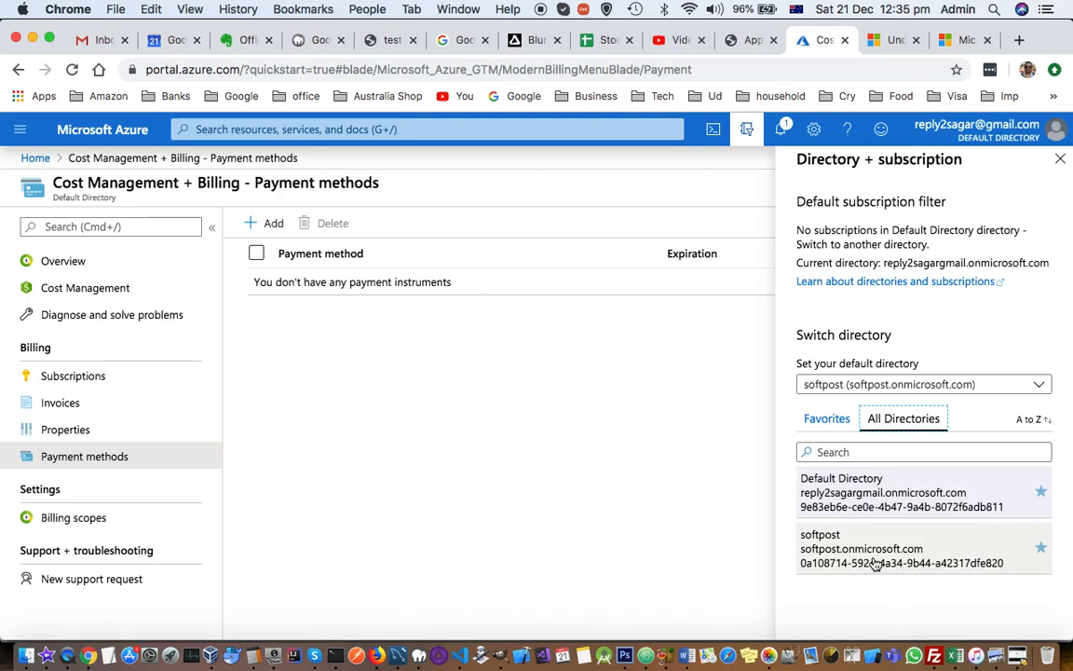
pyautogui.moveTo(84, 455)
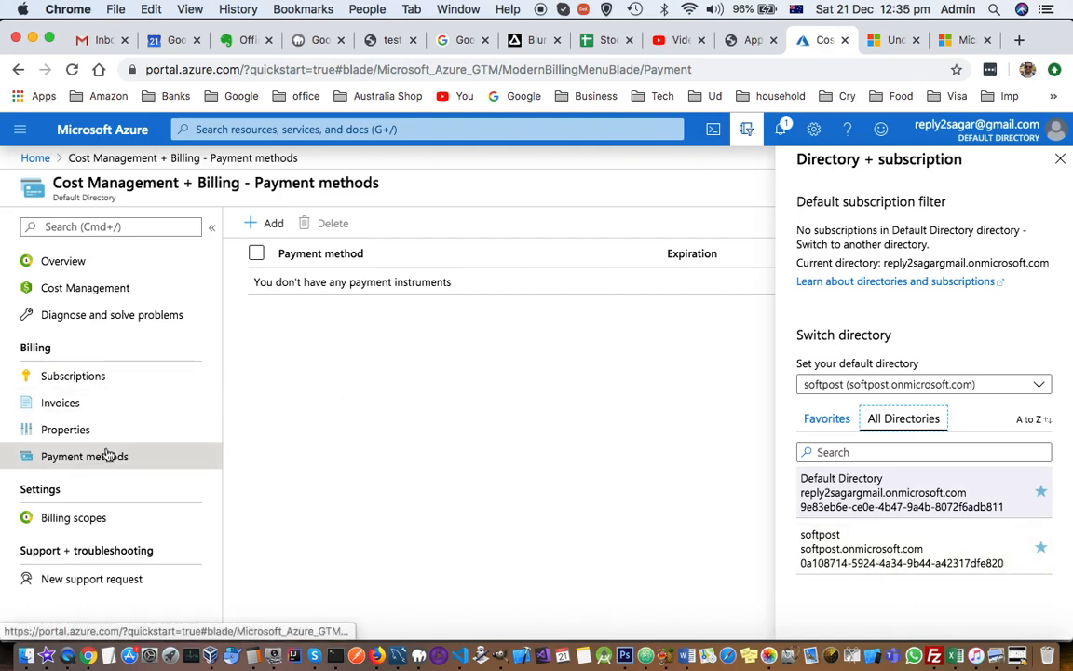
pyautogui.moveTo(195, 439)
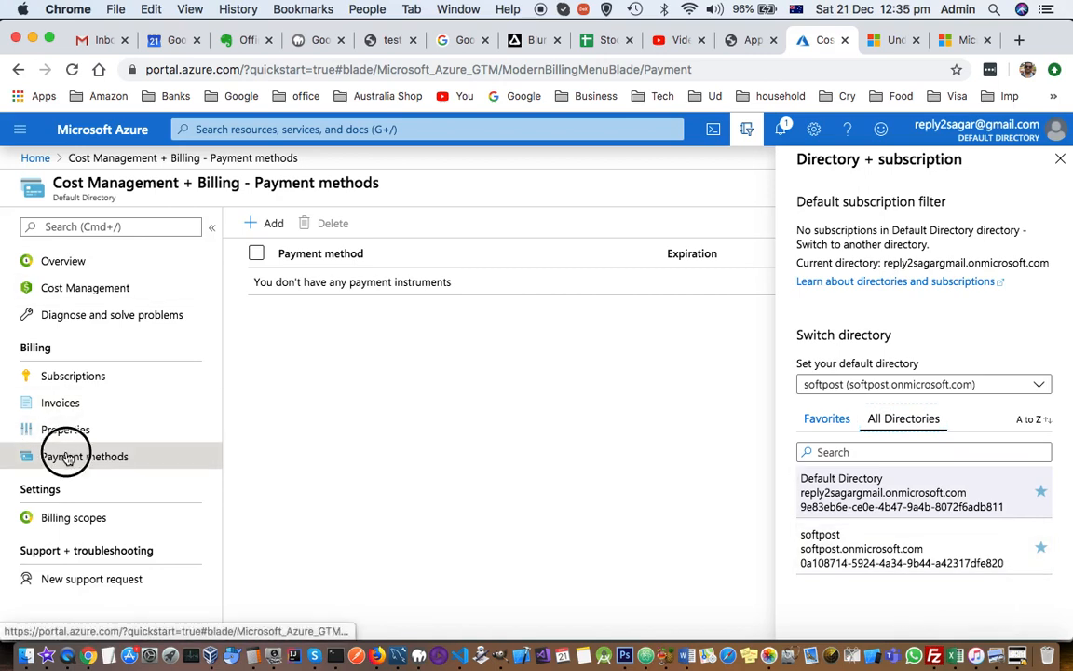
pyautogui.moveTo(85, 287)
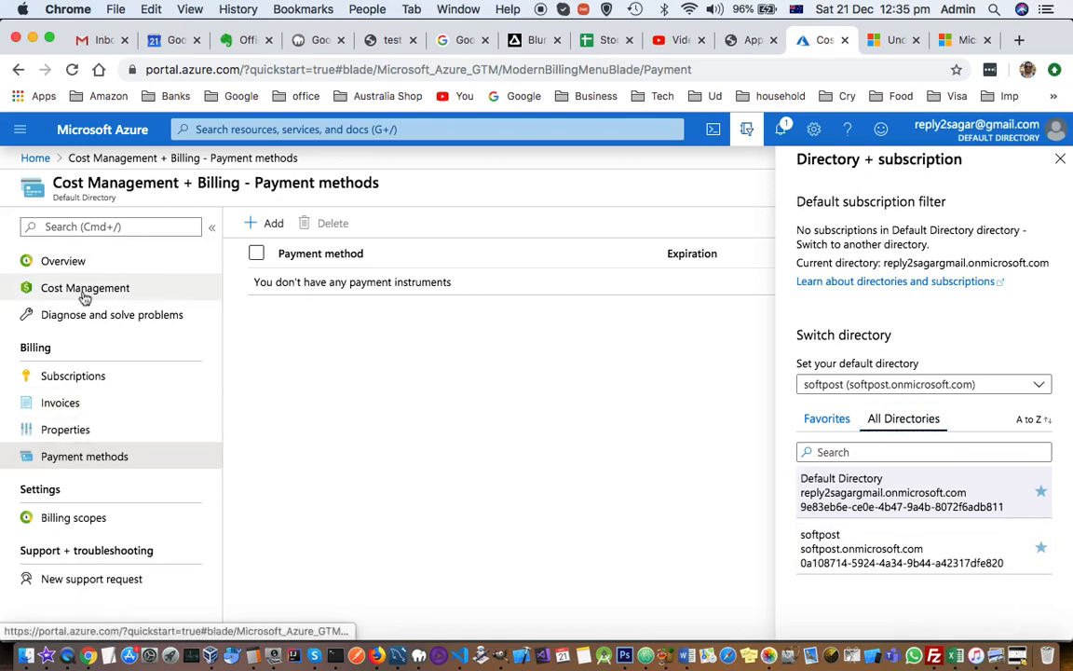
# View the Cost Management overview, then return to the Cost Management + Billing overview
pyautogui.click(85, 287)
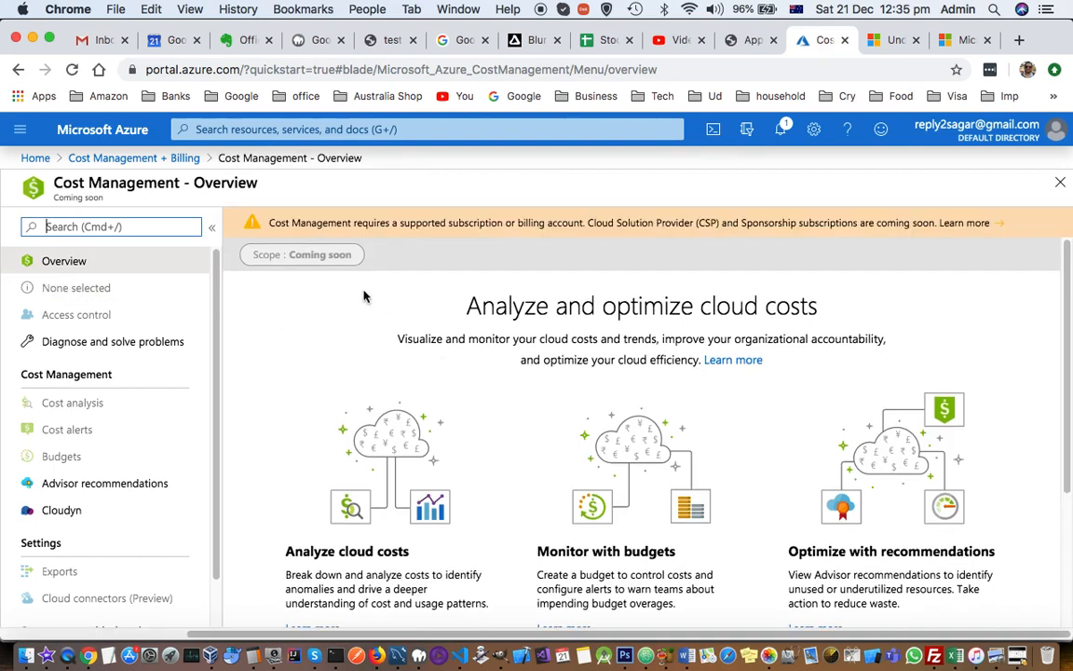
pyautogui.scroll(-3)
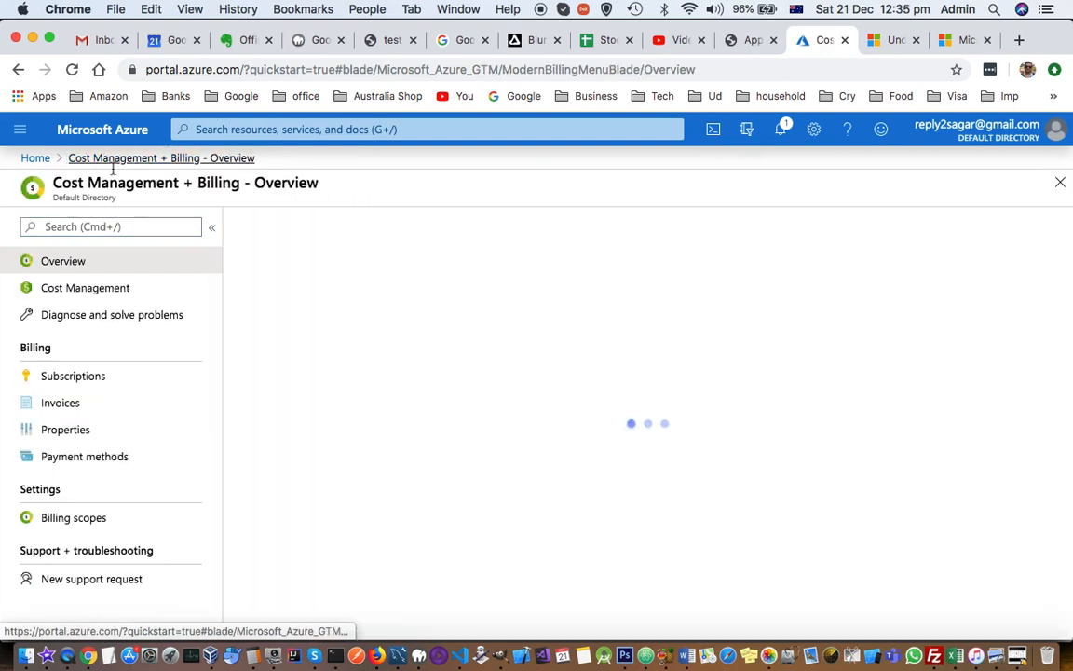
pyautogui.click(60, 402)
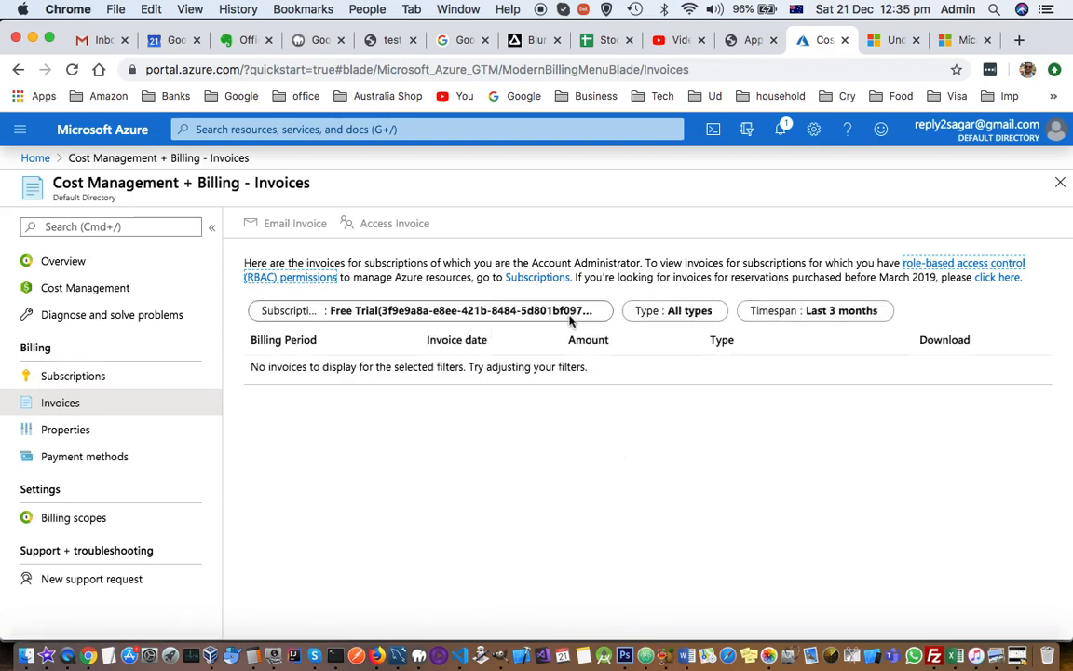
pyautogui.moveTo(64, 260)
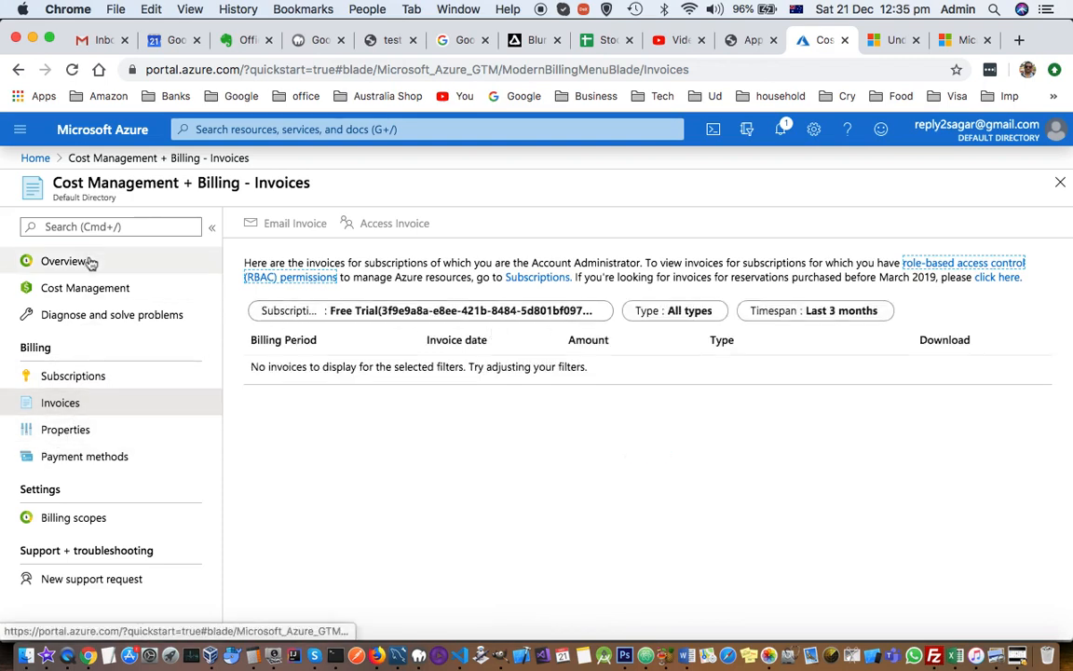
# Show the Invoices page, empty for the Free Trial subscription over the last 3 months
pyautogui.click(72, 376)
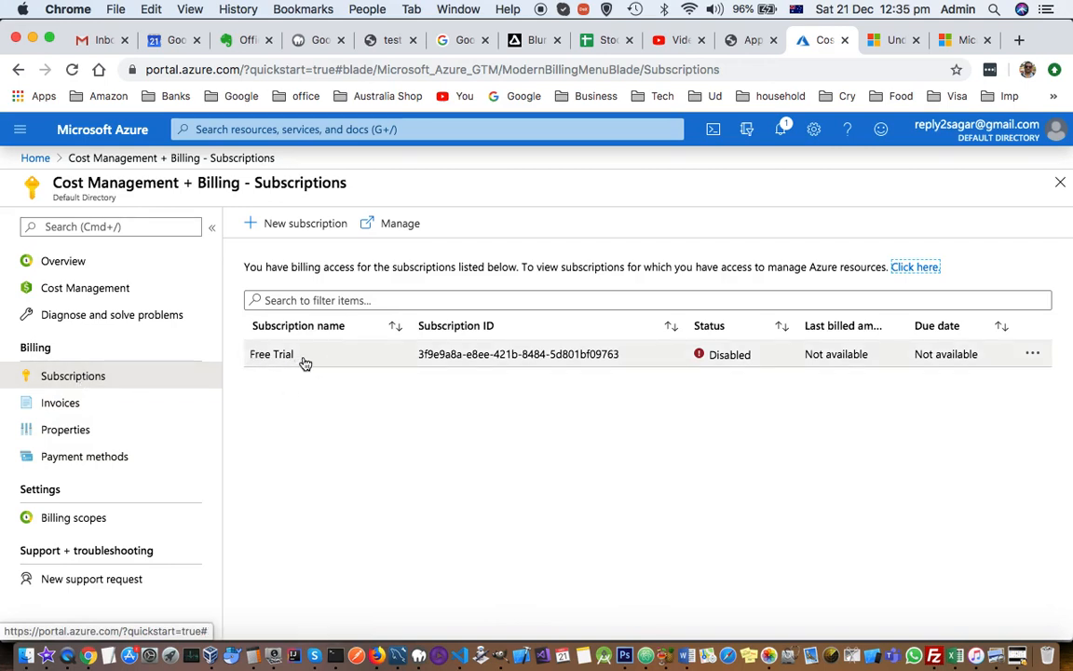
pyautogui.moveTo(703, 374)
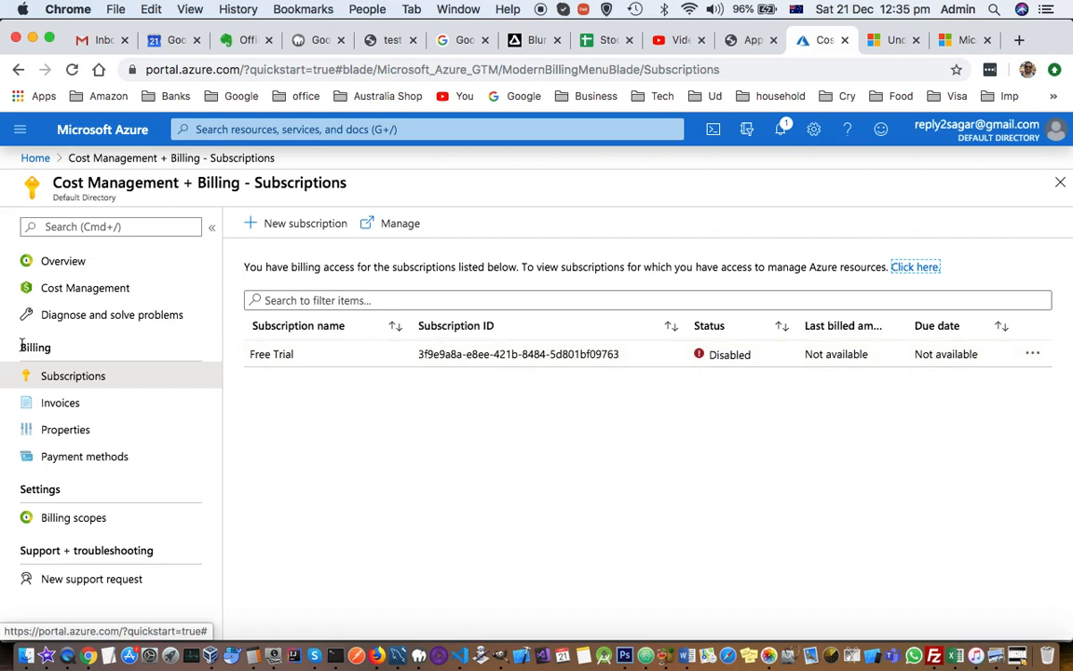
pyautogui.moveTo(179, 343)
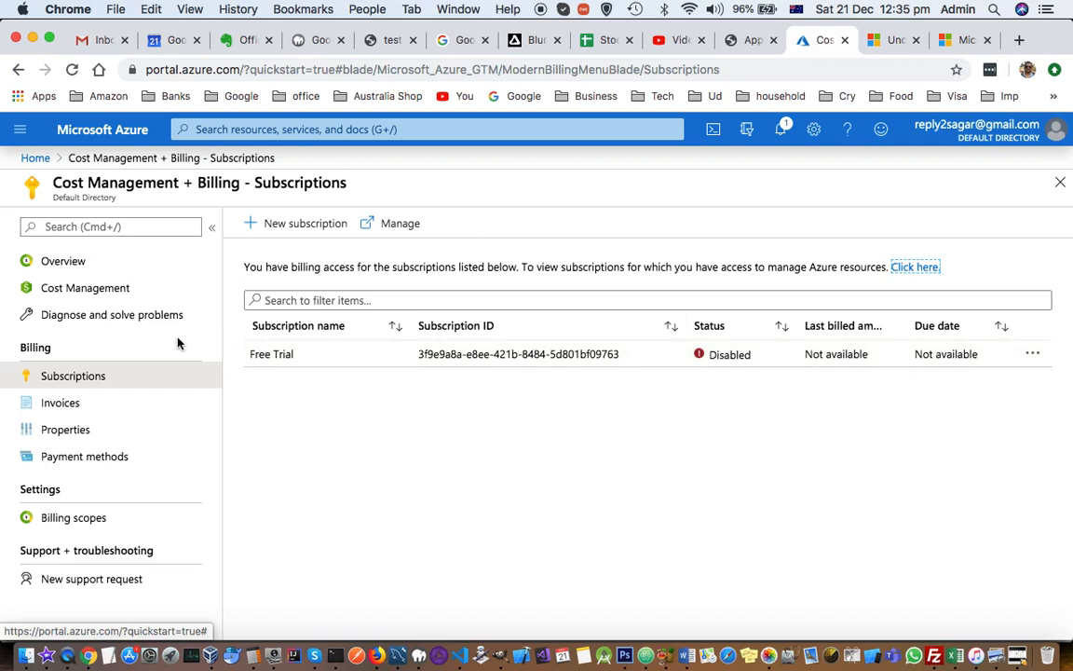
pyautogui.moveTo(136, 402)
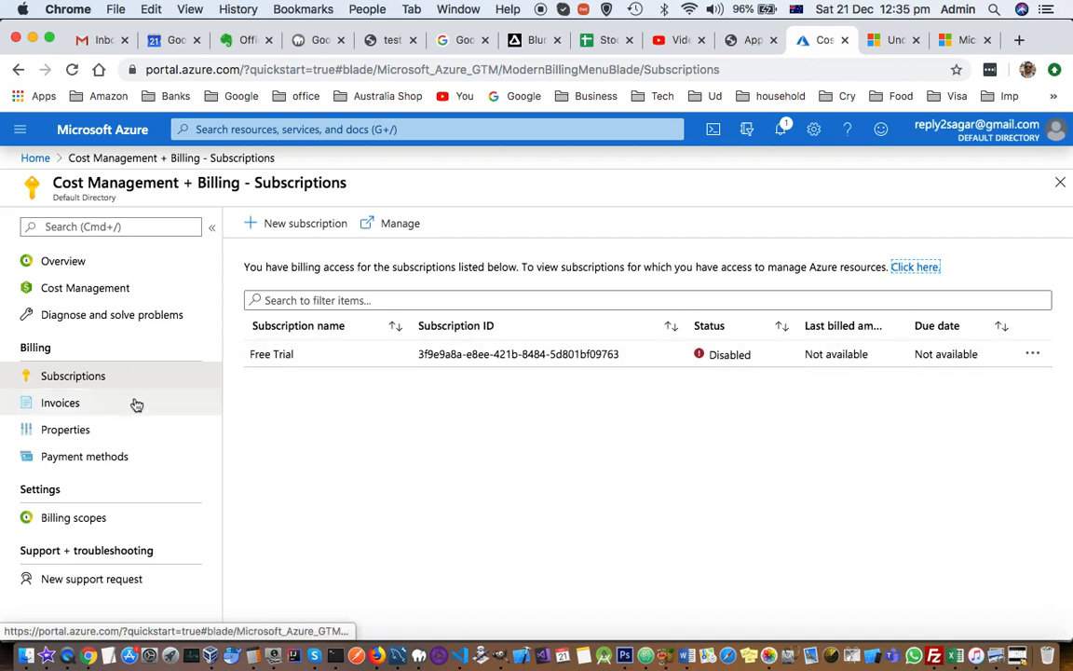
pyautogui.moveTo(112, 314)
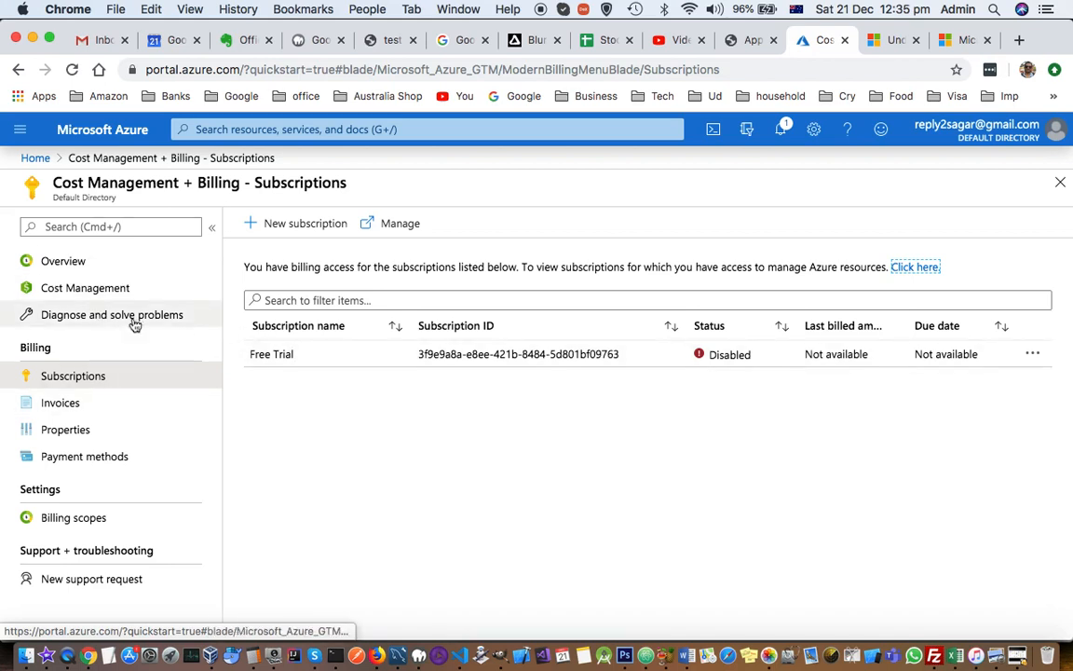